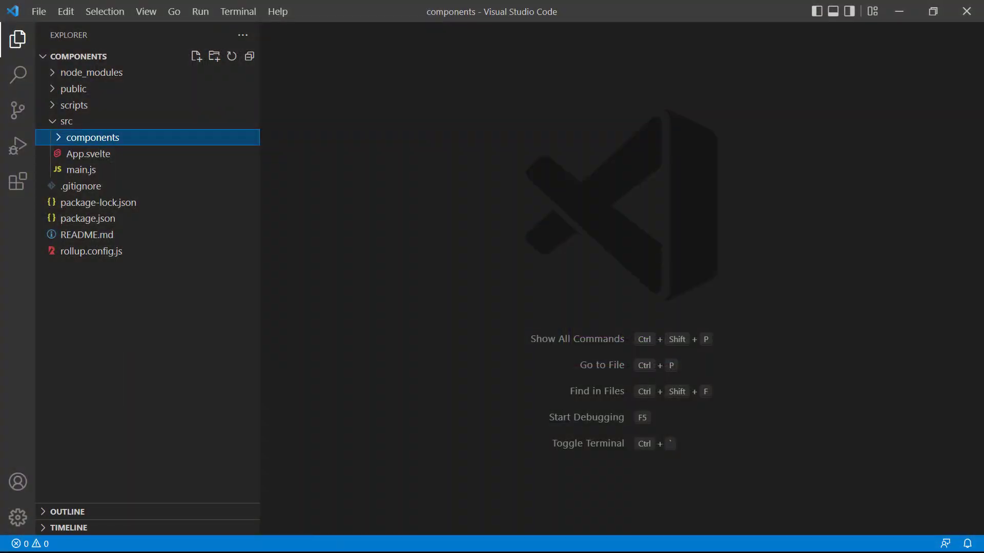
# Delete the components folder from src, leaving App.svelte and main.js
pyautogui.click(87, 153)
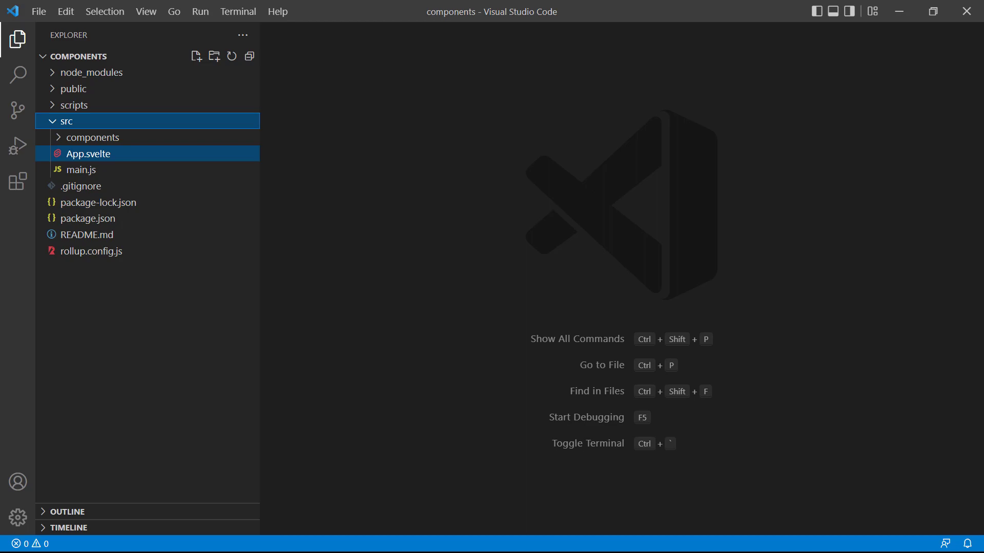
pyautogui.click(92, 136)
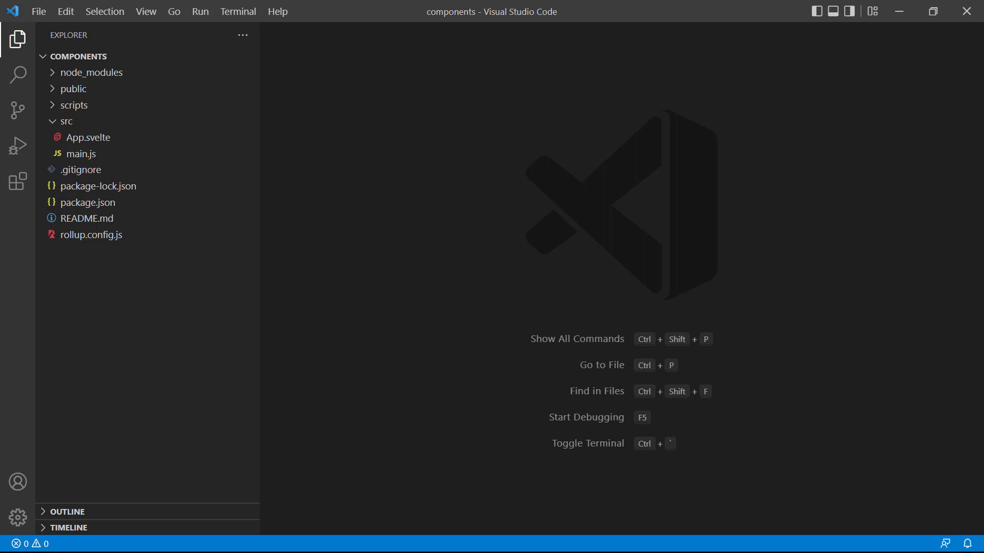
pyautogui.click(66, 121)
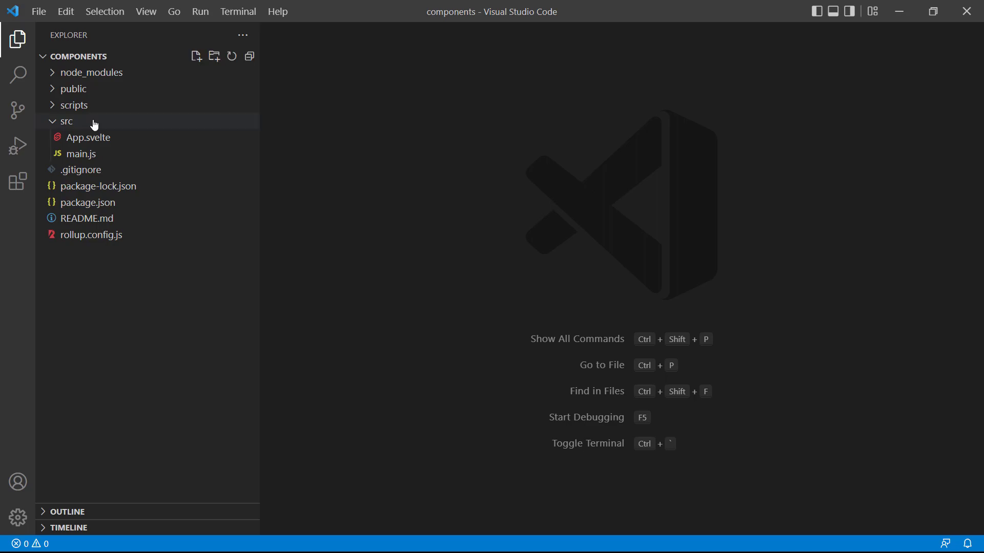
# Create a new empty folder named 'components' inside src
pyautogui.rightClick(66, 120)
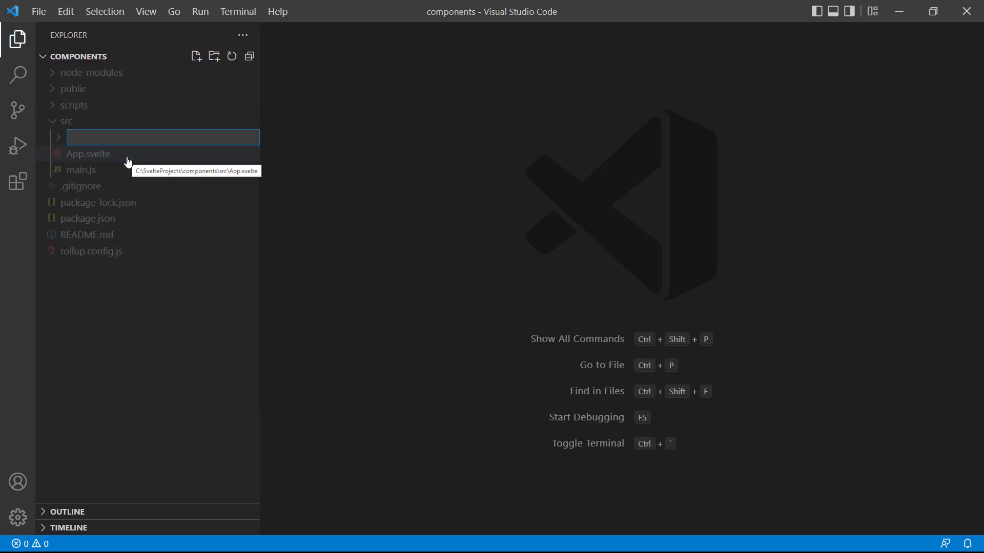
pyautogui.write('components')
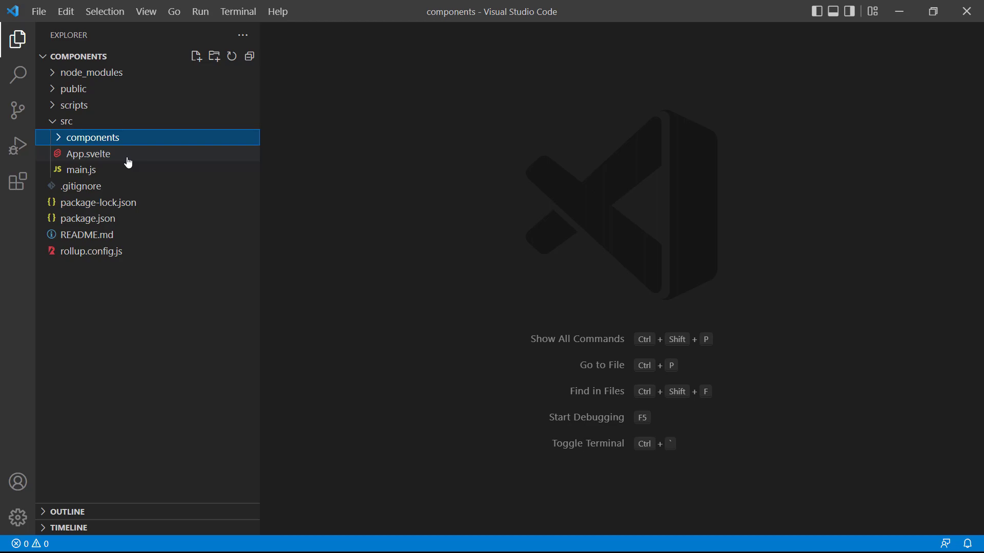
# Add Greeting.svelte to components containing <h1>Hello from a component</h1>, saved
pyautogui.rightClick(93, 137)
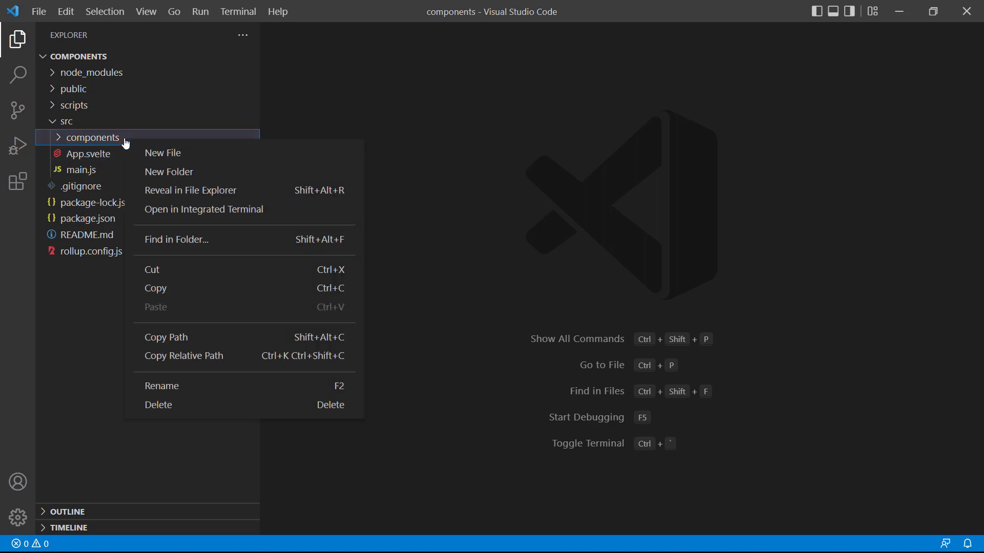
pyautogui.click(162, 153)
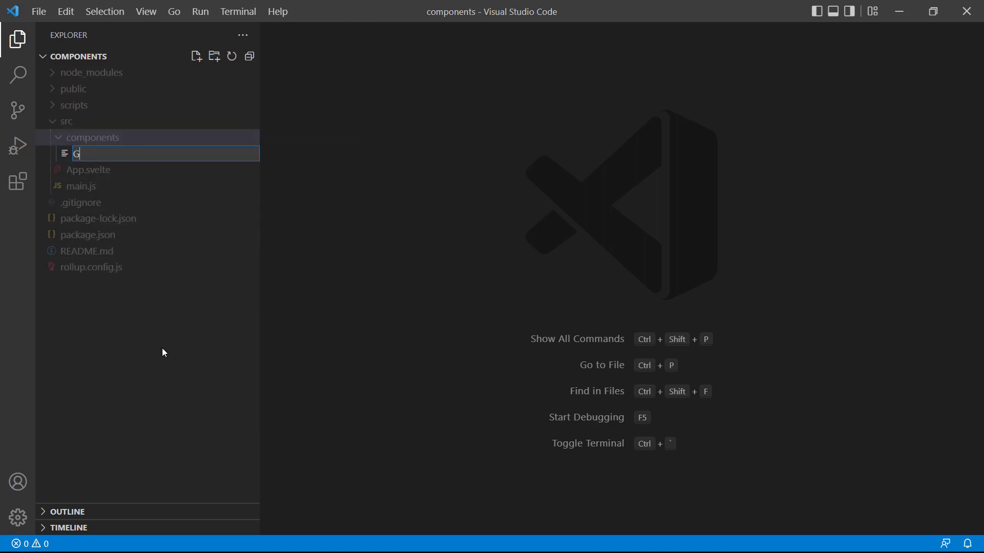
pyautogui.write('reeting.svelte')
pyautogui.write('<h1></h1>')
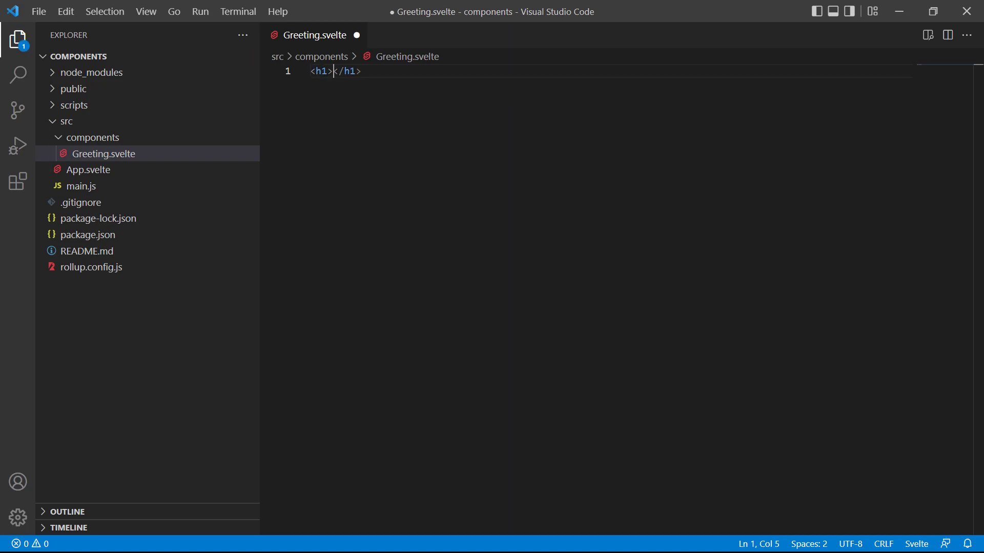
pyautogui.write('Hello from')
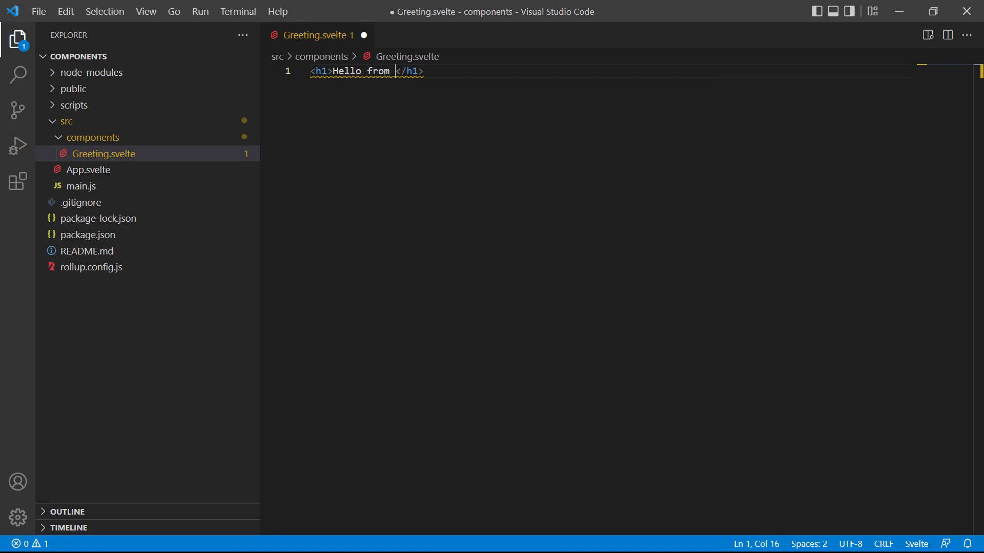
pyautogui.write('a component')
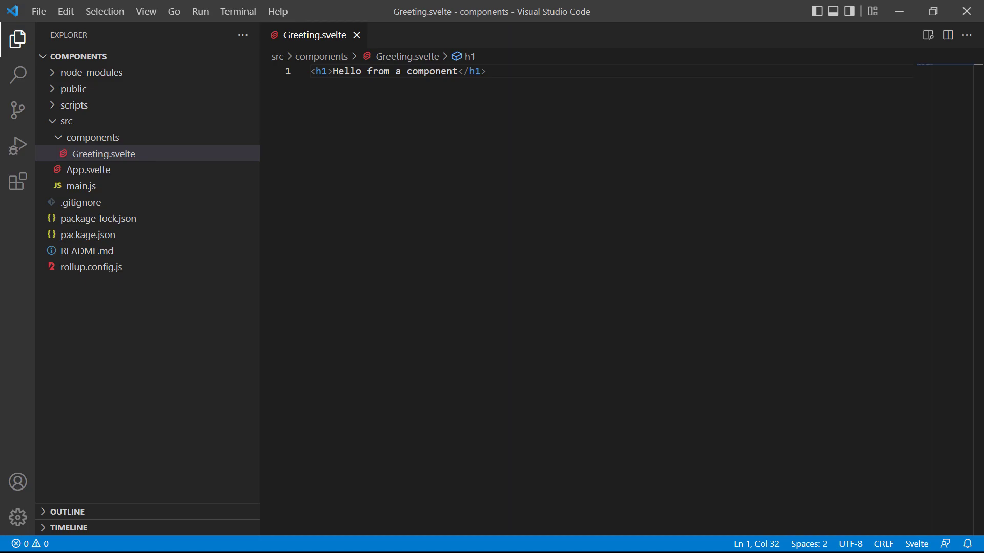
pyautogui.click(87, 170)
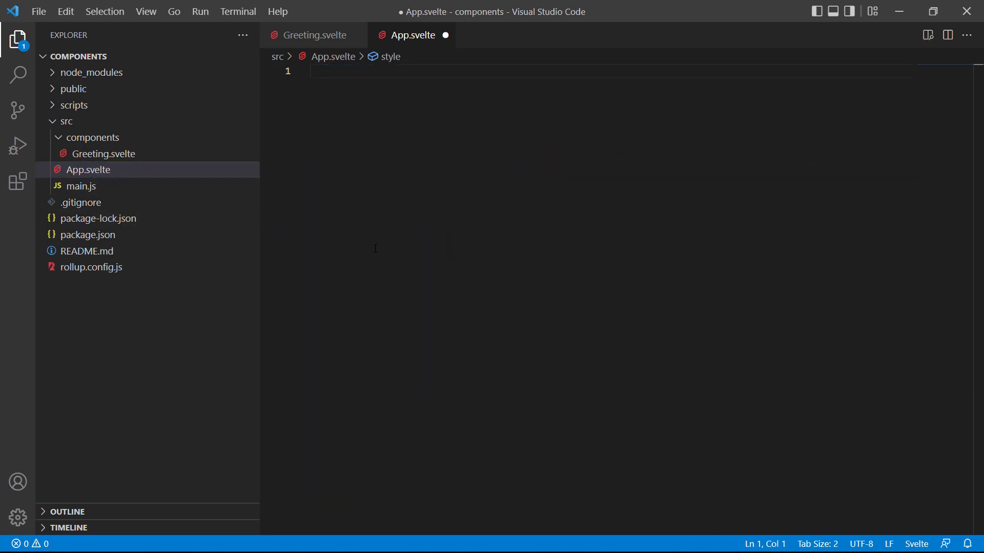
# Add a script block to App.svelte importing Greeting from './components/Greeting.svelte'
pyautogui.write('script')
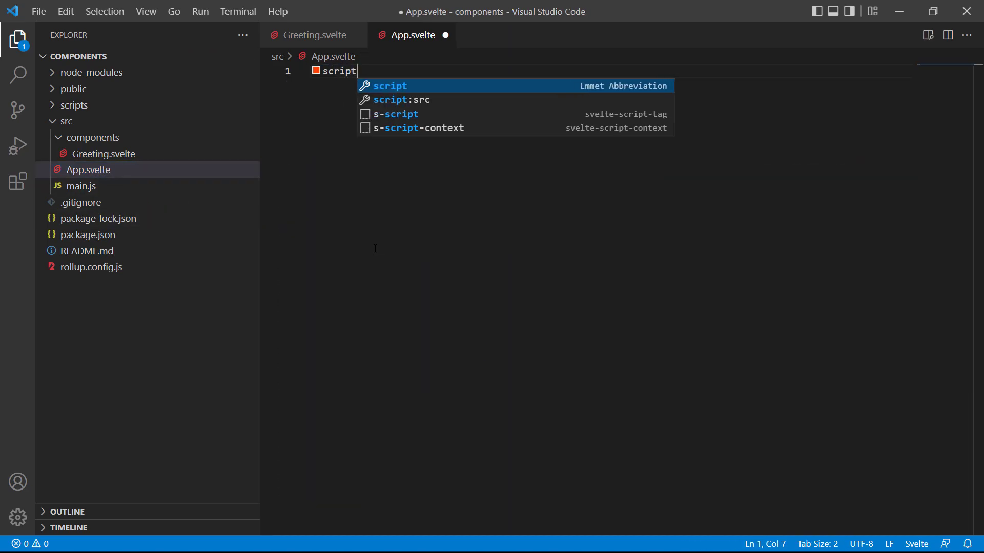
pyautogui.press('Tab')
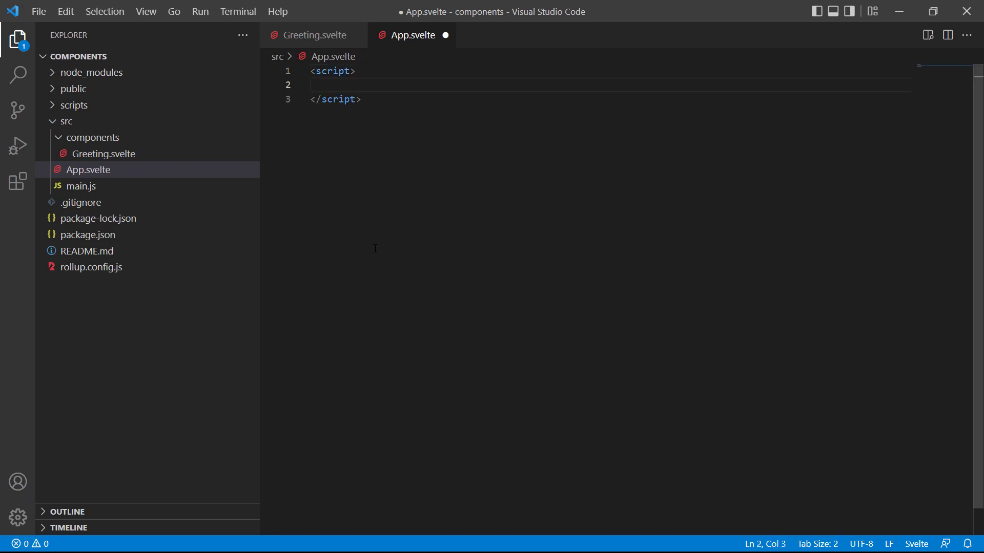
pyautogui.write('import')
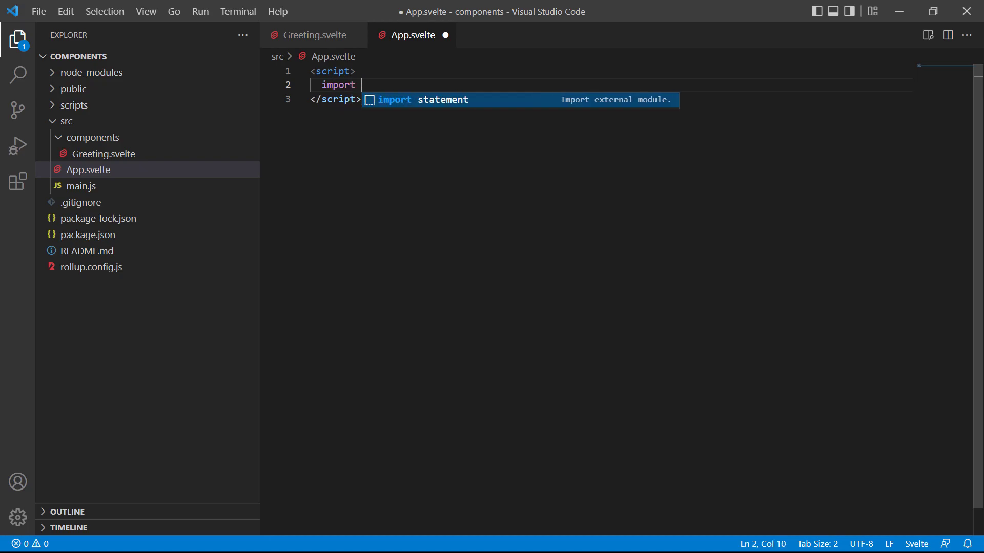
pyautogui.write('Greeting from')
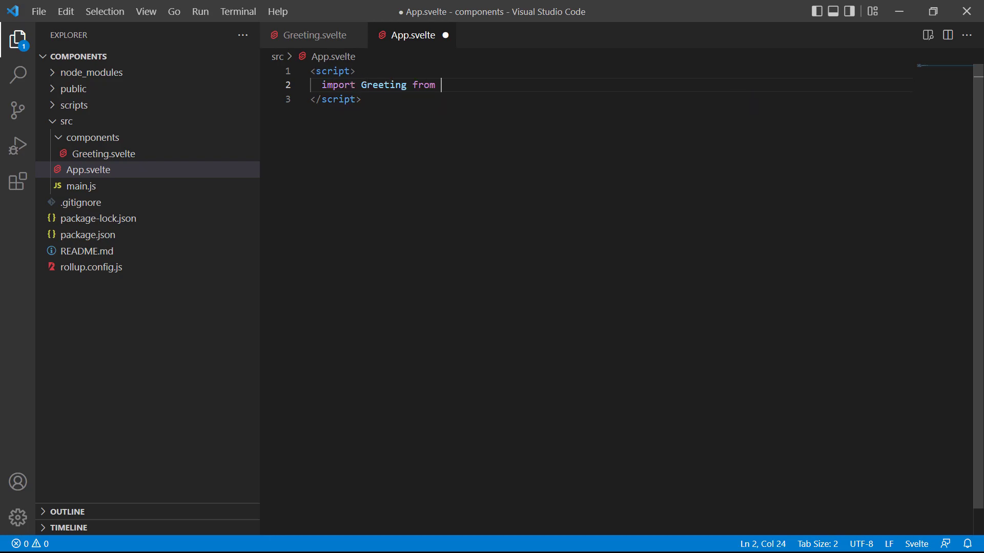
pyautogui.write("'./components/Greeting.svelte")
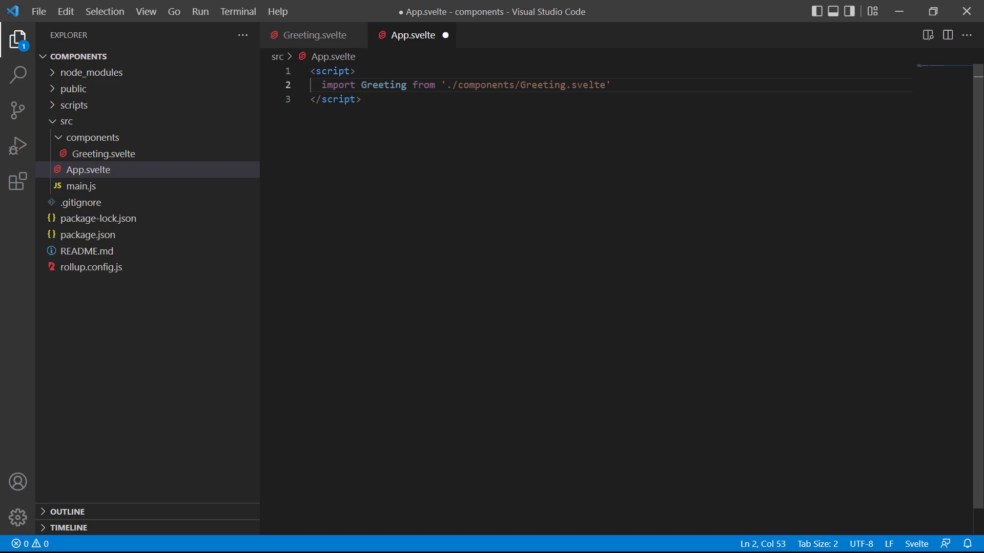
# Render <Greeting /> below the script block and save App.svelte
pyautogui.write('<')
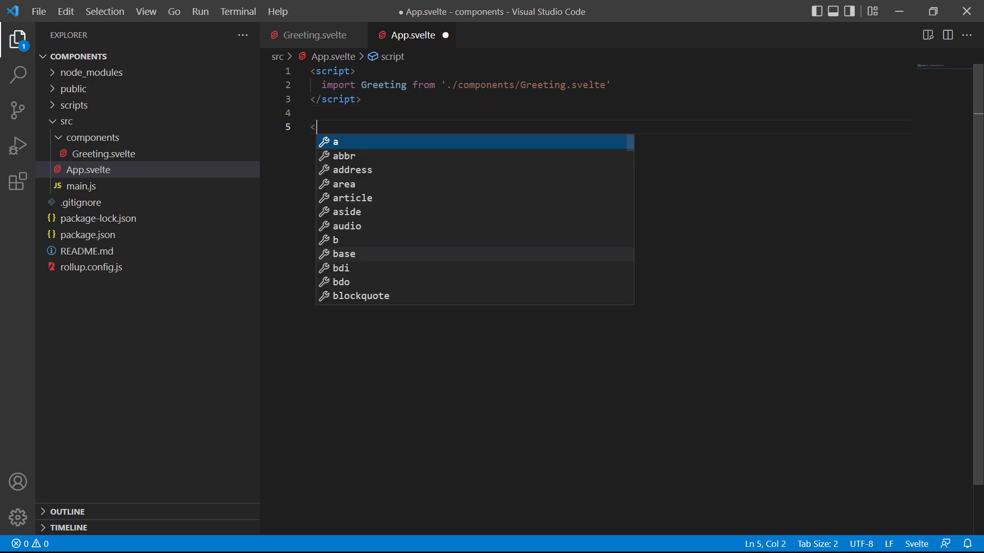
pyautogui.write('Greeting />')
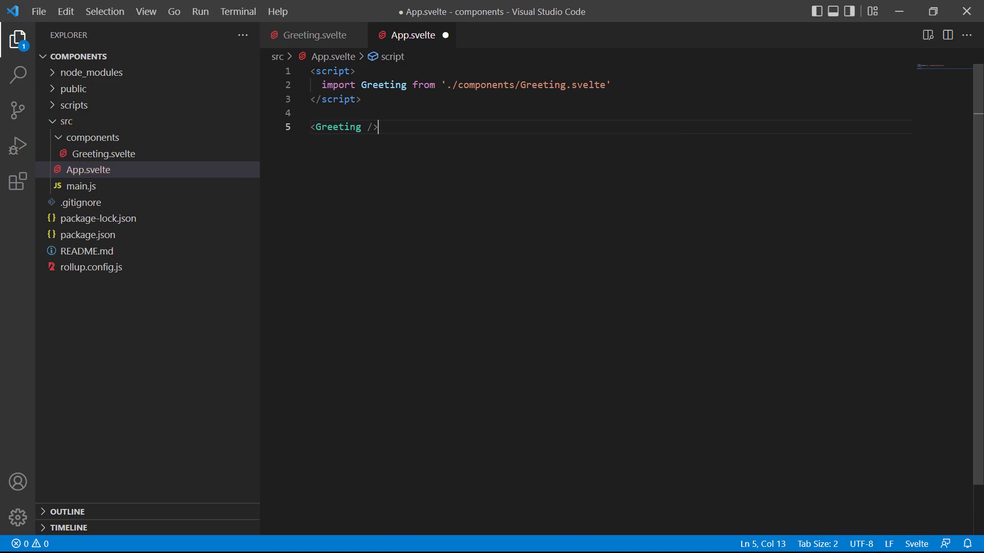
pyautogui.press('ctrl+s')
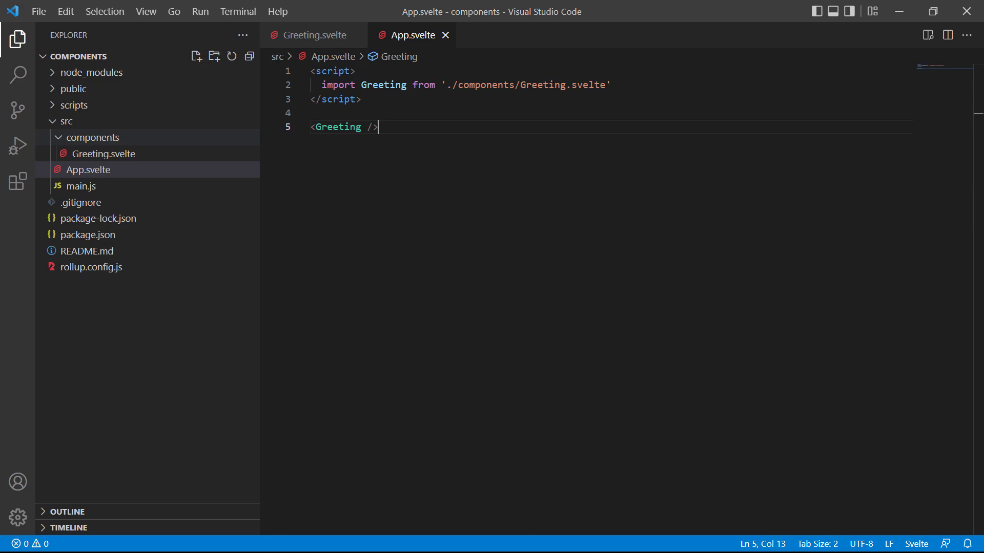
# Create NestedComponent.svelte in components with an h2 reading 'I'm a nested component'
pyautogui.rightClick(93, 137)
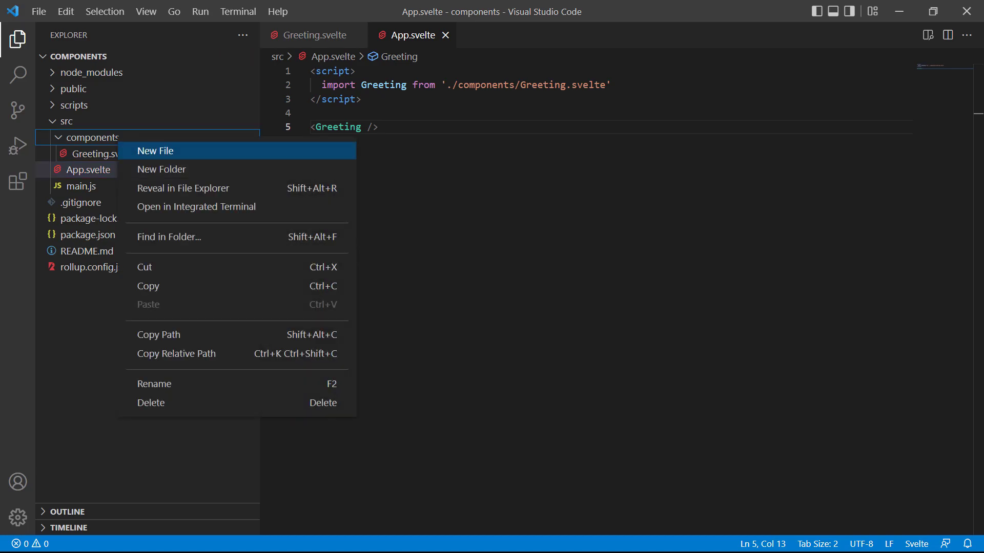
pyautogui.click(156, 150)
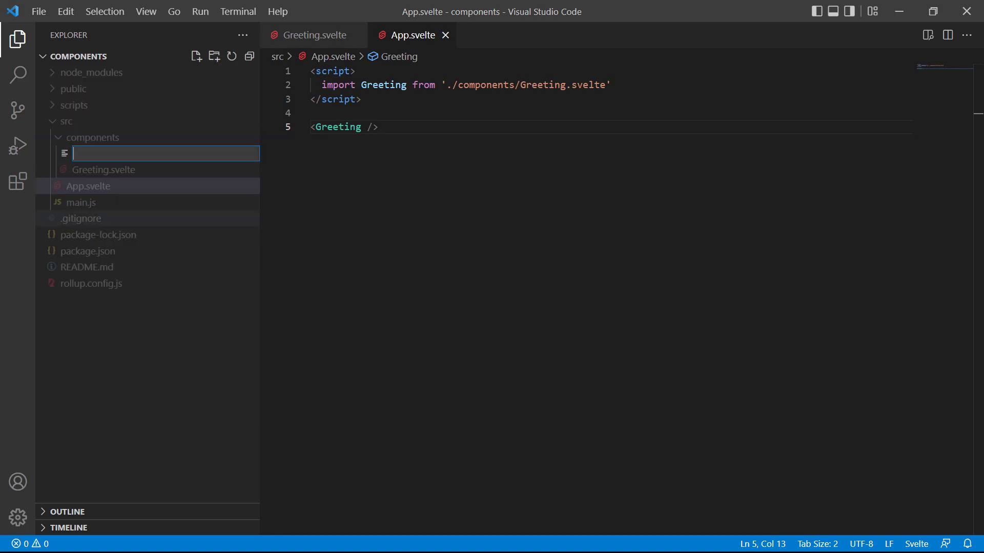
pyautogui.write('Ne')
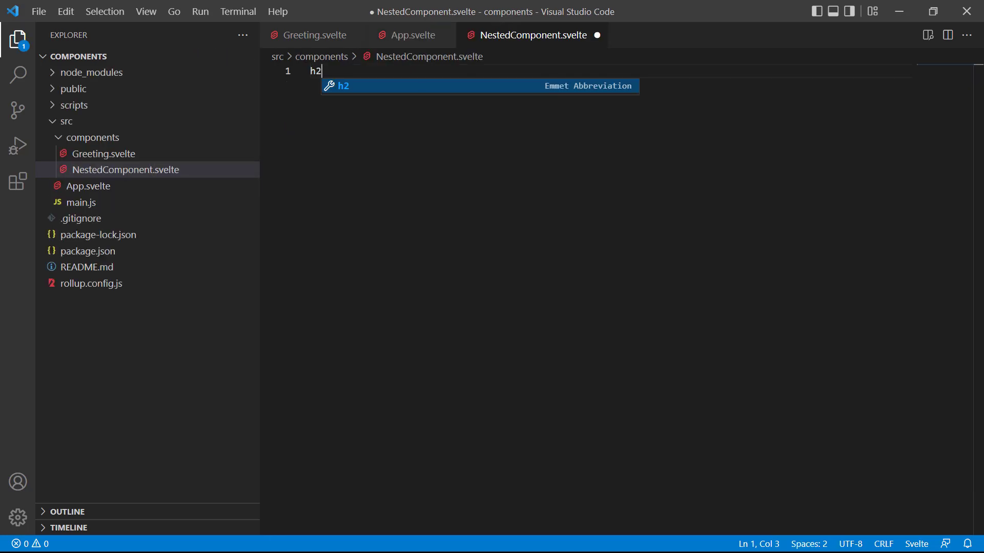
pyautogui.write("I'm a n</h2>")
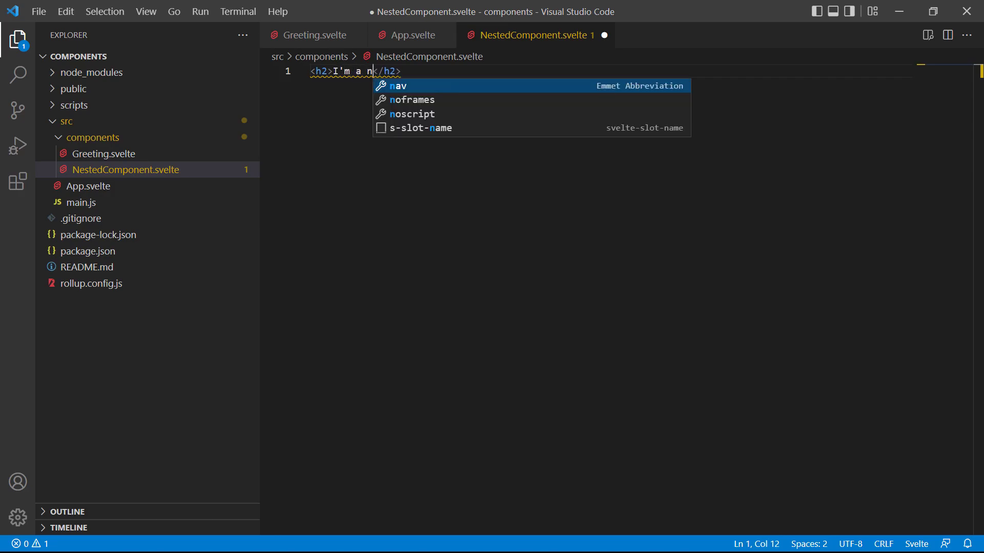
pyautogui.write('ested component')
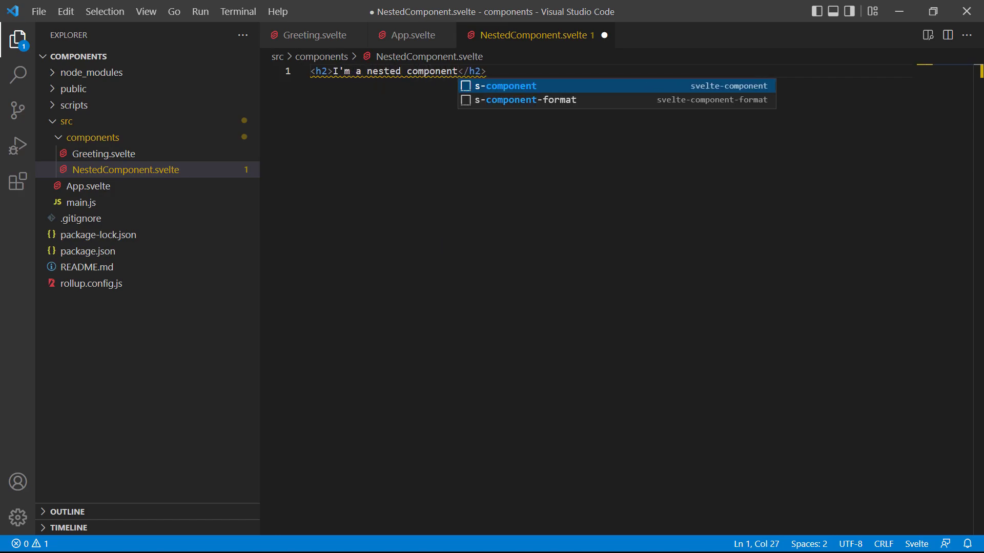
# Add a style block giving h2 a blue background and white text
pyautogui.press('Enter')
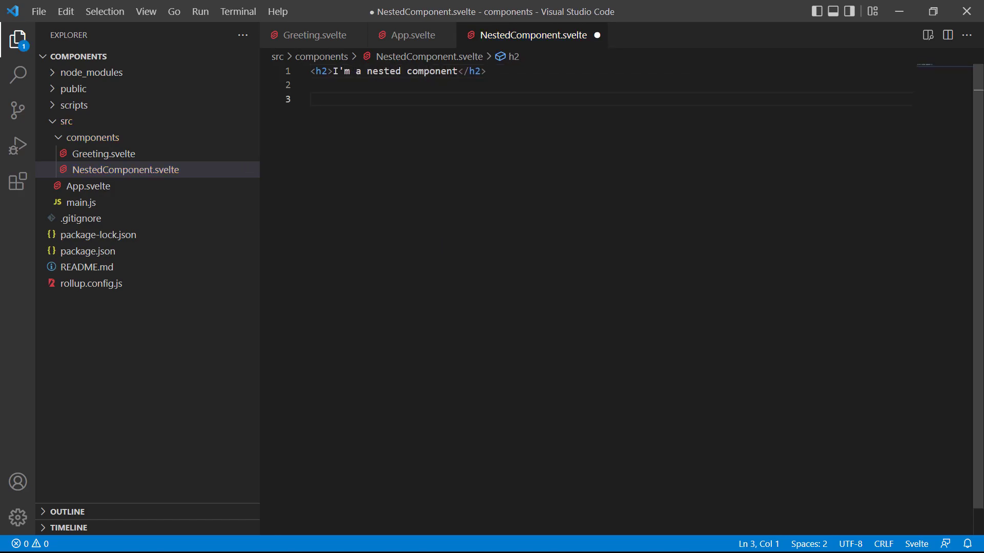
pyautogui.write('<style>')
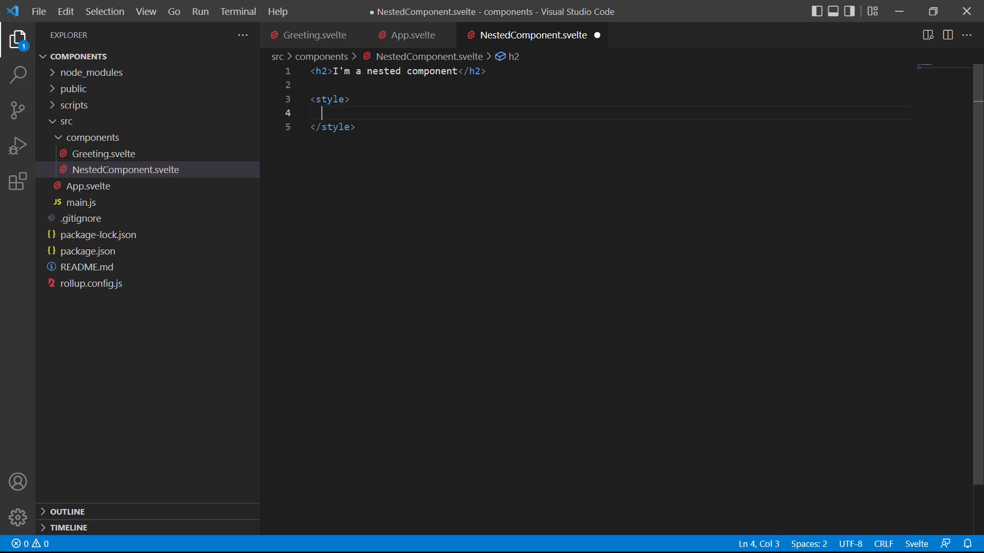
pyautogui.write('h2 {')
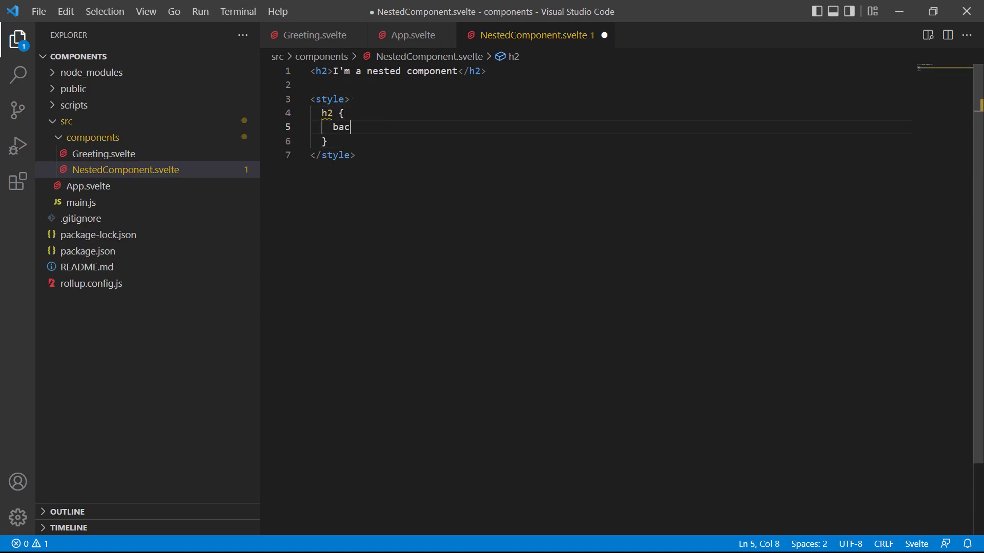
pyautogui.write('kground: blue;')
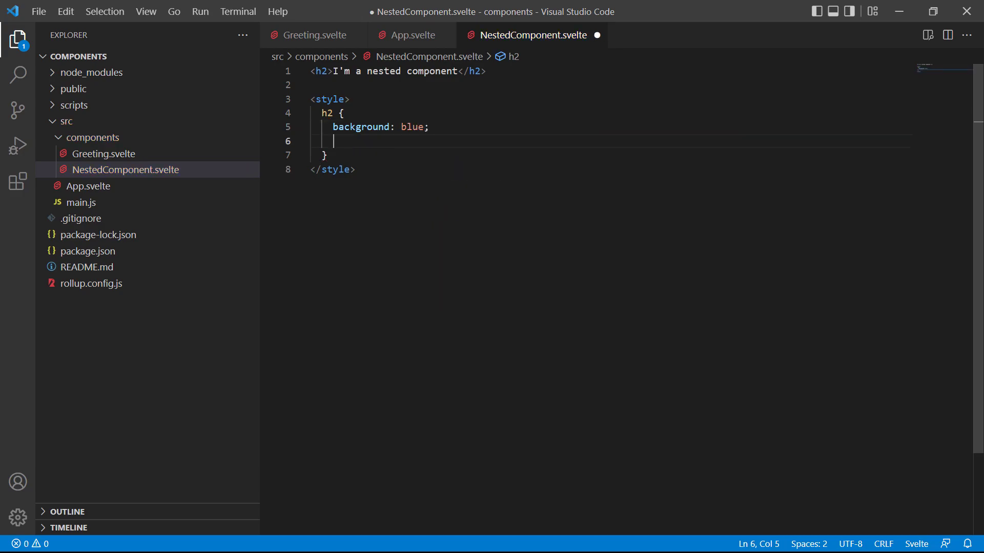
pyautogui.write('color: white')
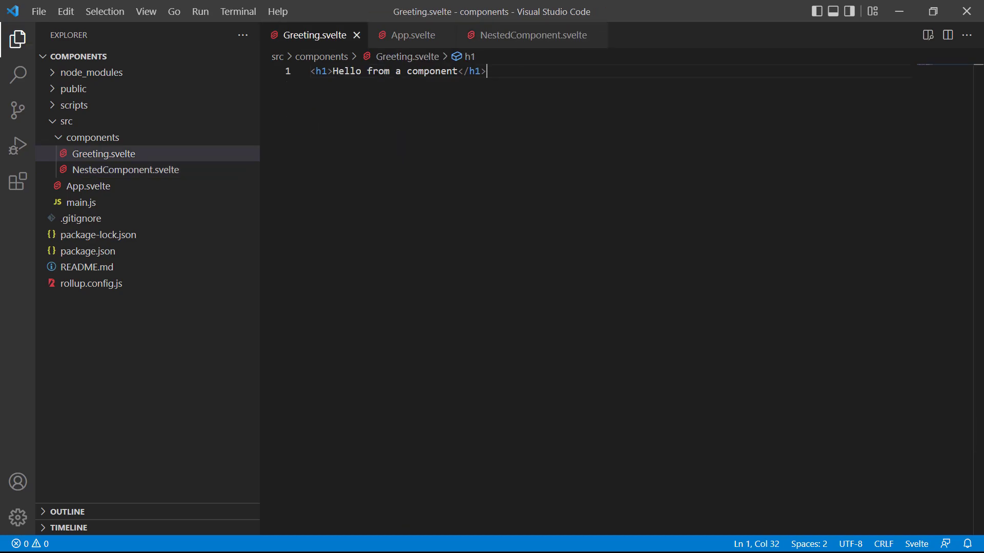
# Import NestedComponent from './NestedComponent.svelte' in Greeting.svelte and start its tag below the h1
pyautogui.write('<script></script>')
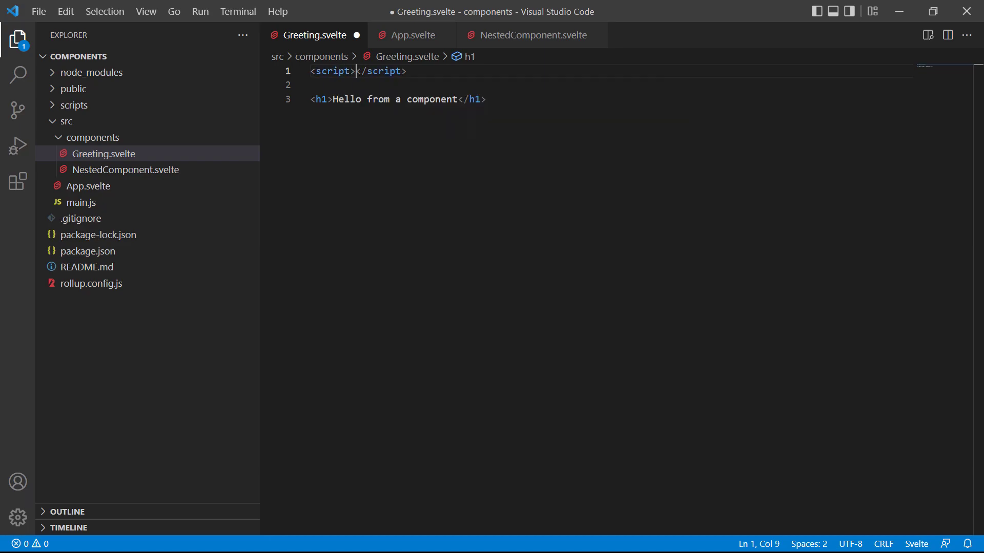
pyautogui.write('import')
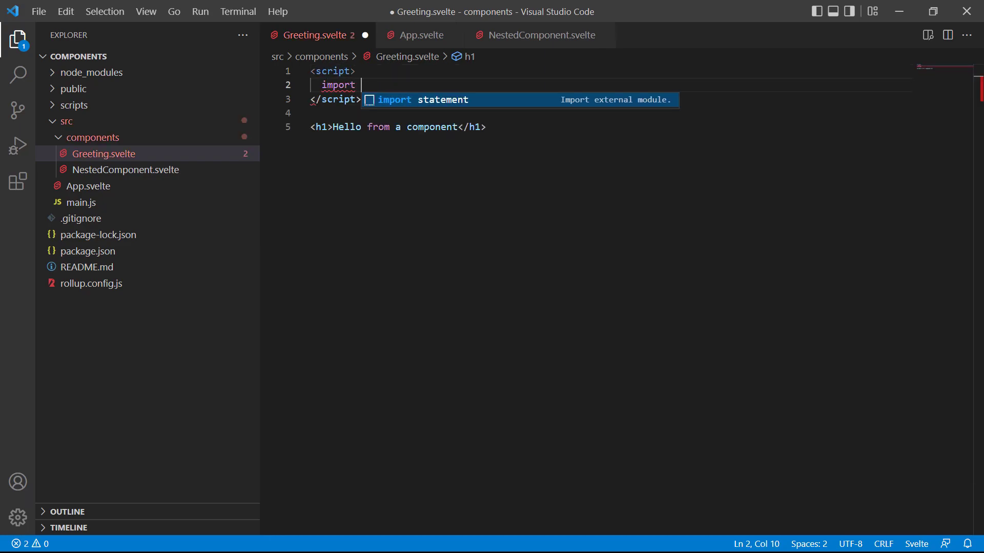
pyautogui.write('NestedComp')
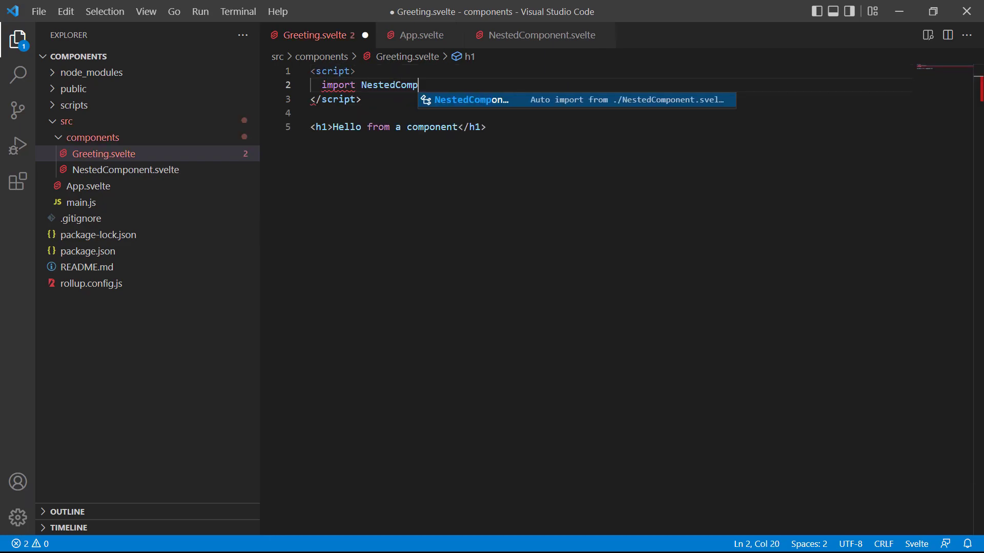
pyautogui.write('onent from')
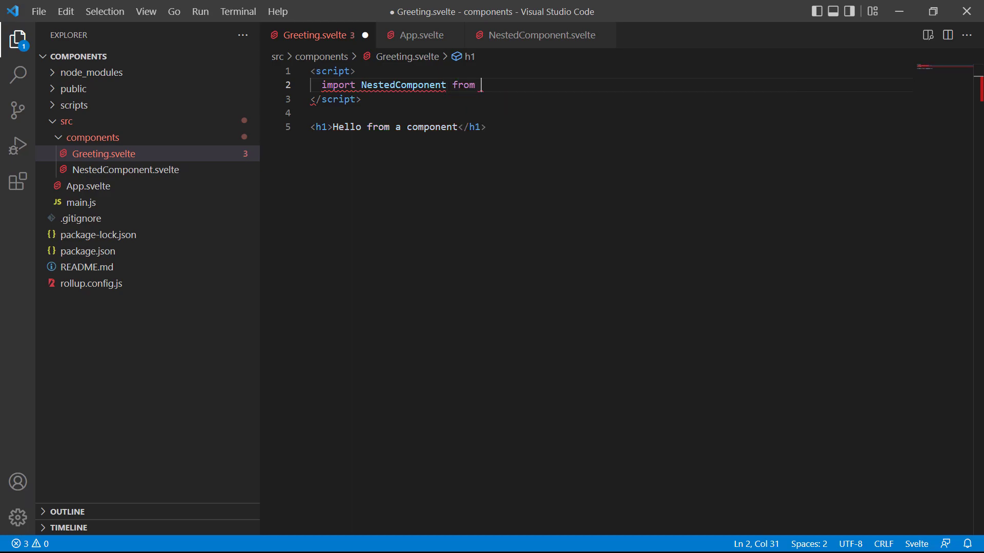
pyautogui.write("'./NestedComponent.svelte'")
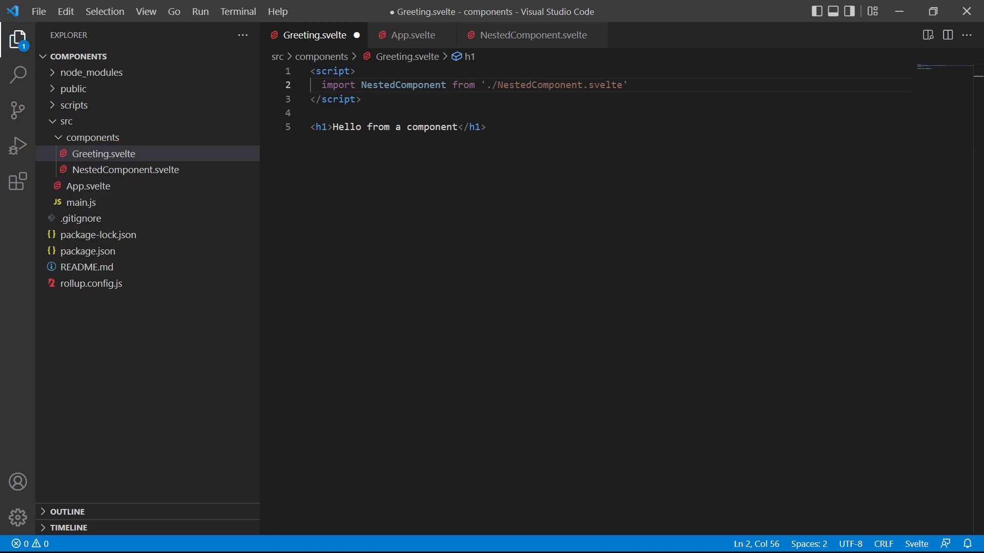
pyautogui.write('<')
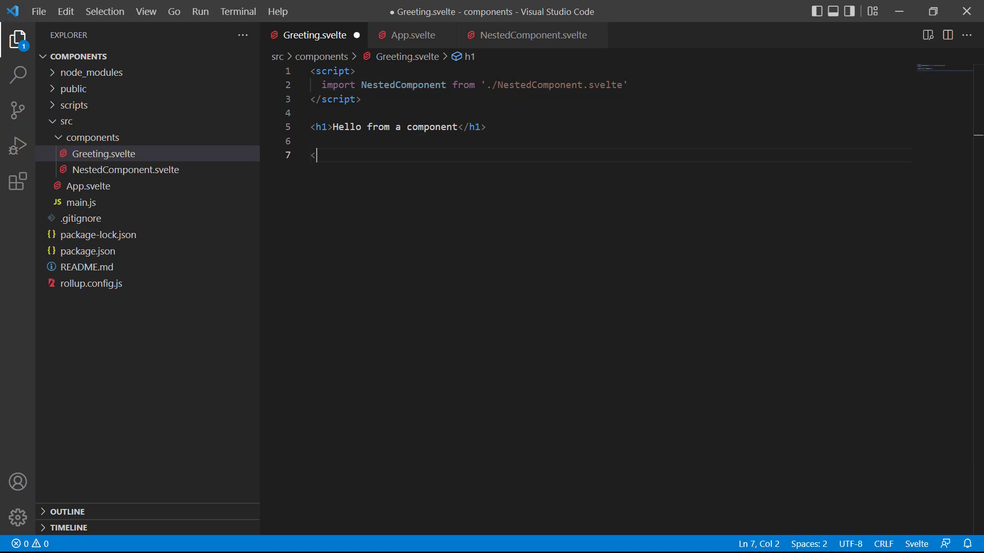
pyautogui.write('NestedComponent')
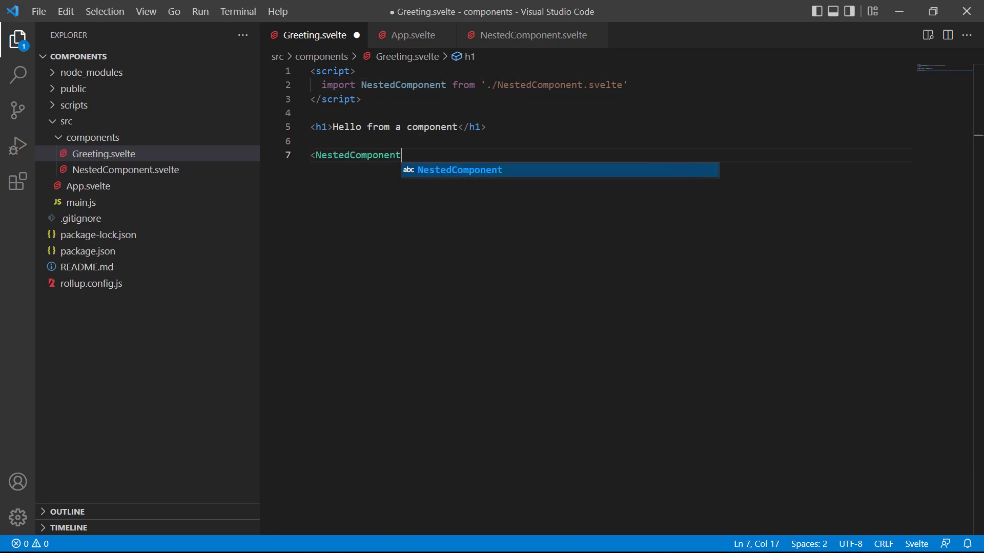